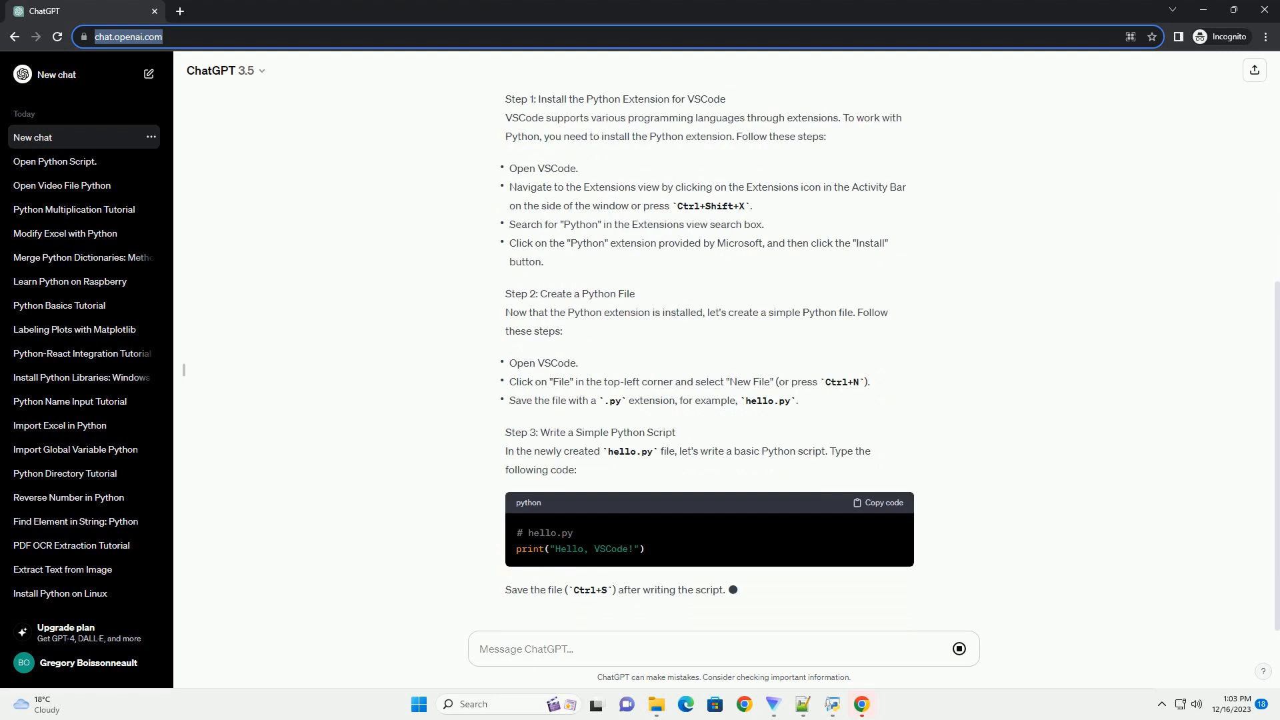
scroll("down", 3)
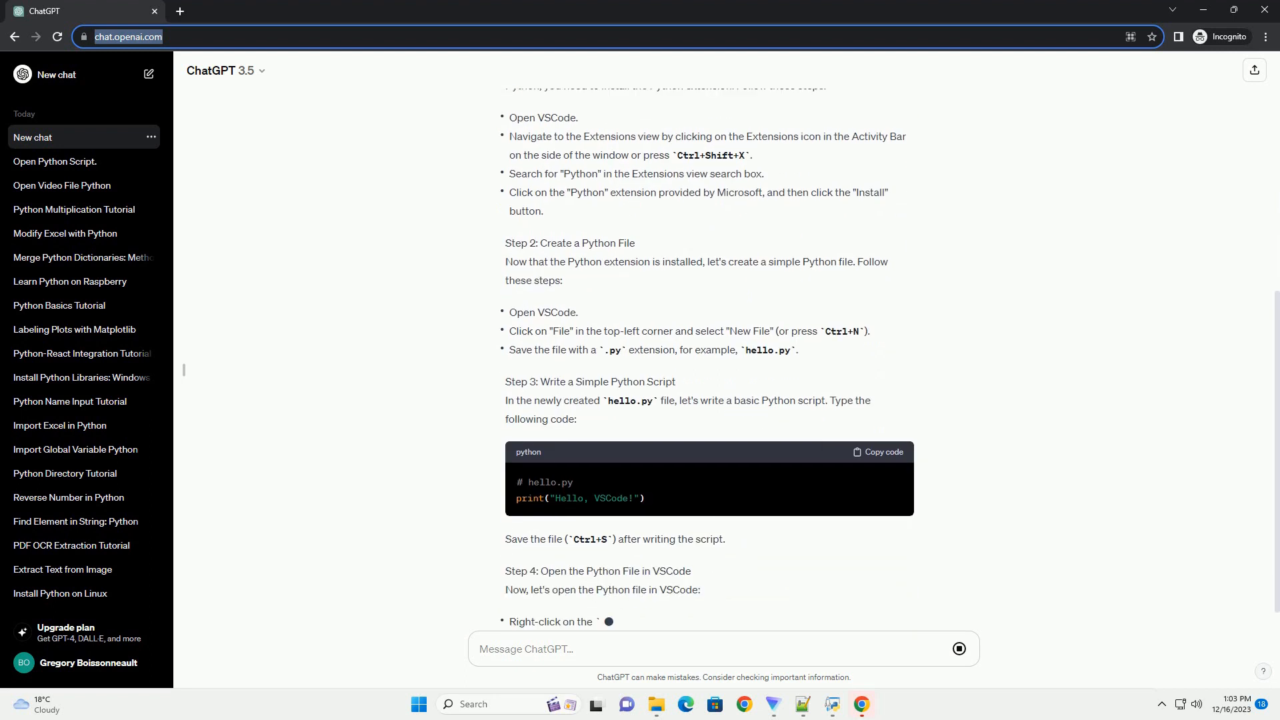
scroll("down", 3)
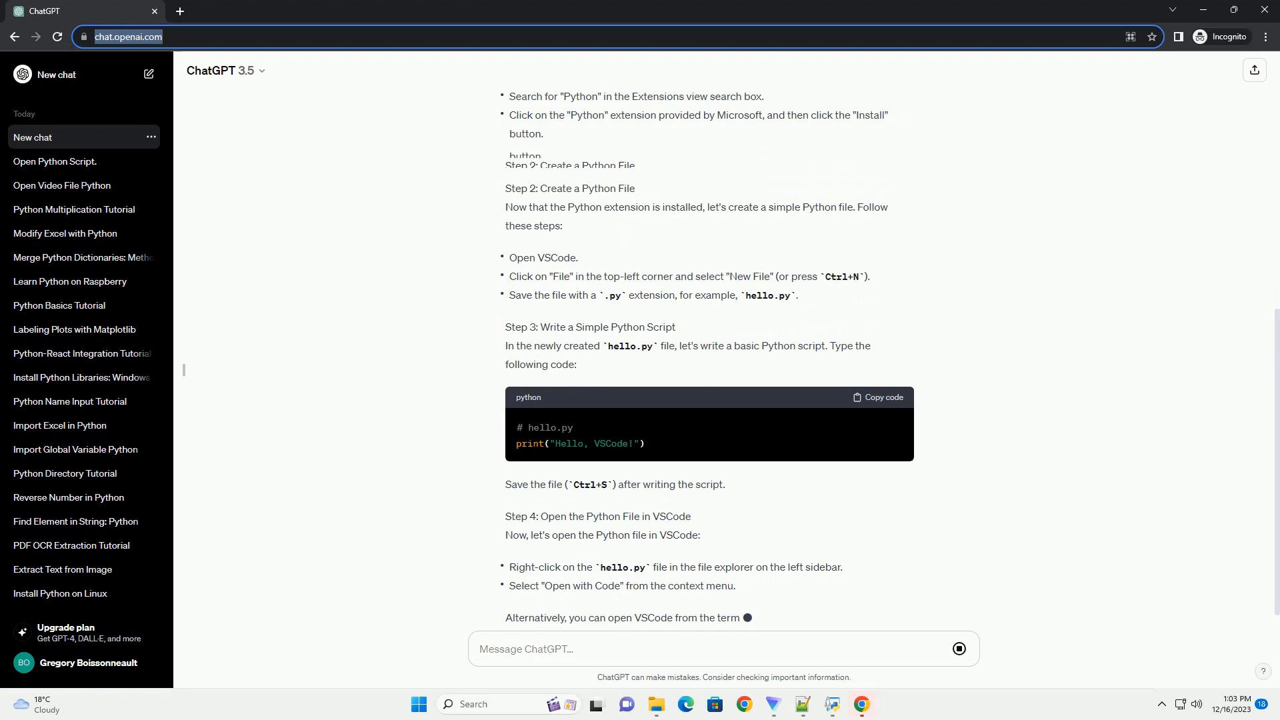
scroll("down", 3)
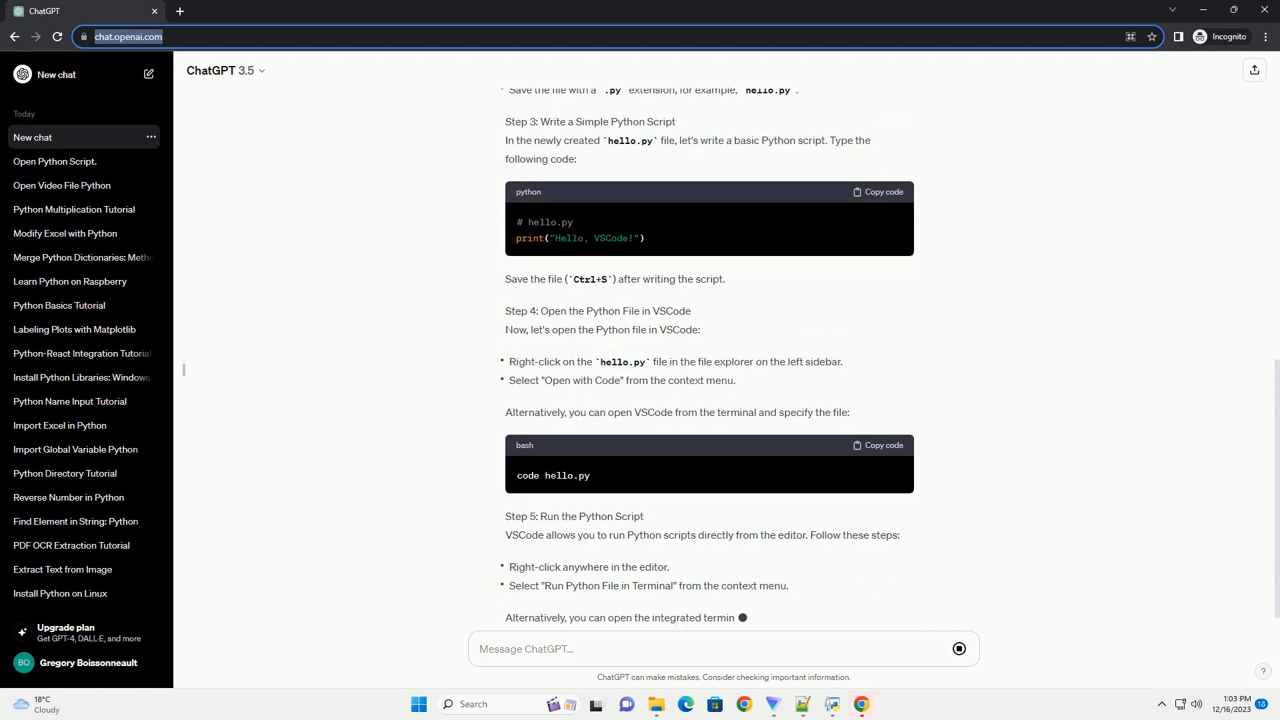
scroll("down", 3)
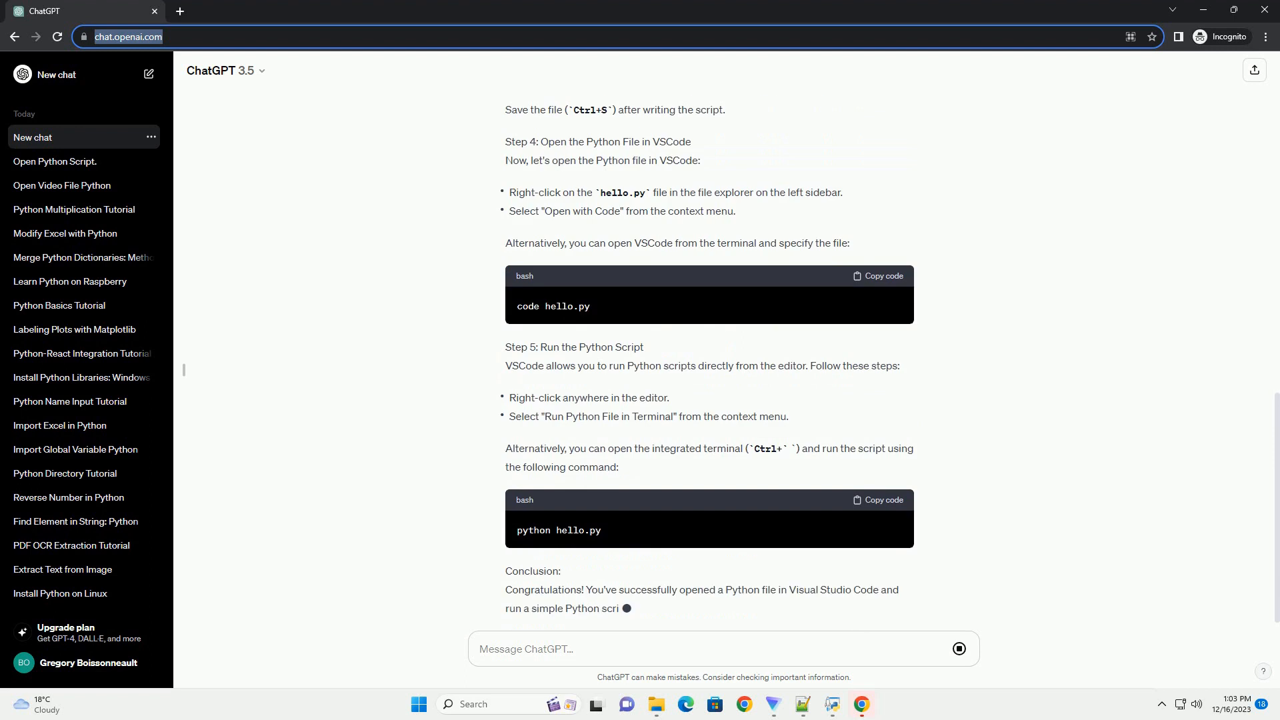
scroll("down", 3)
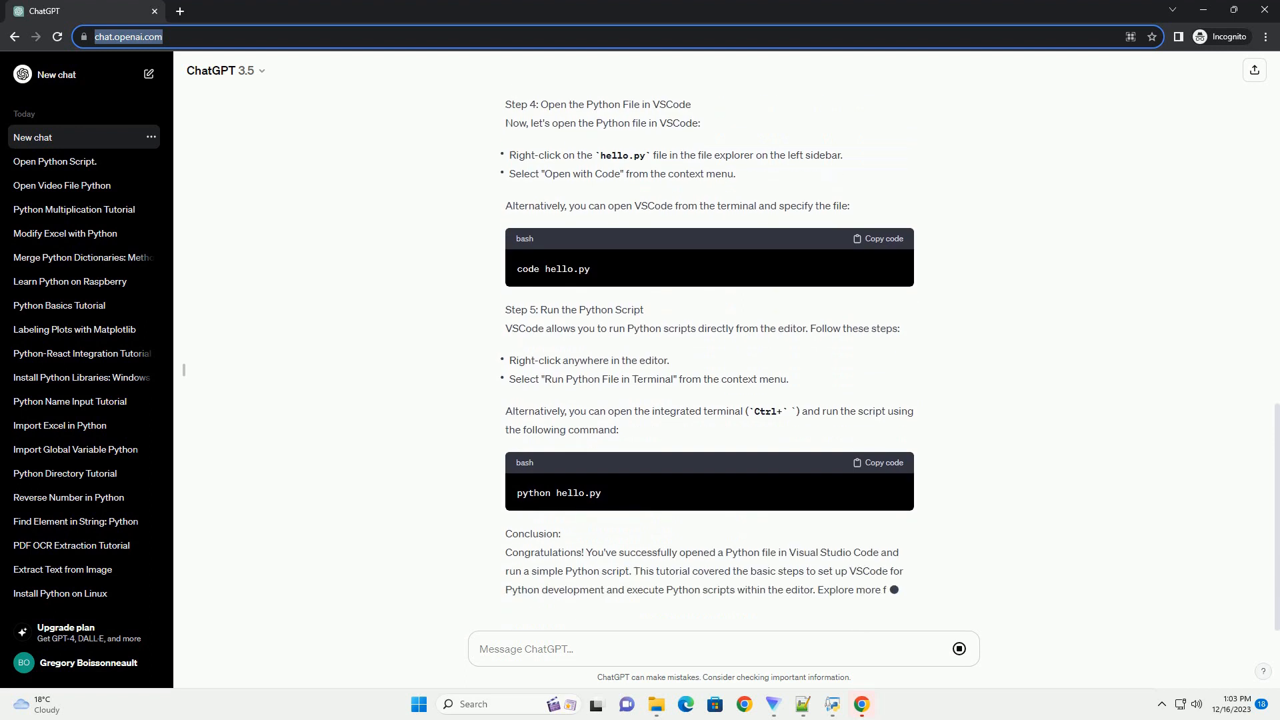